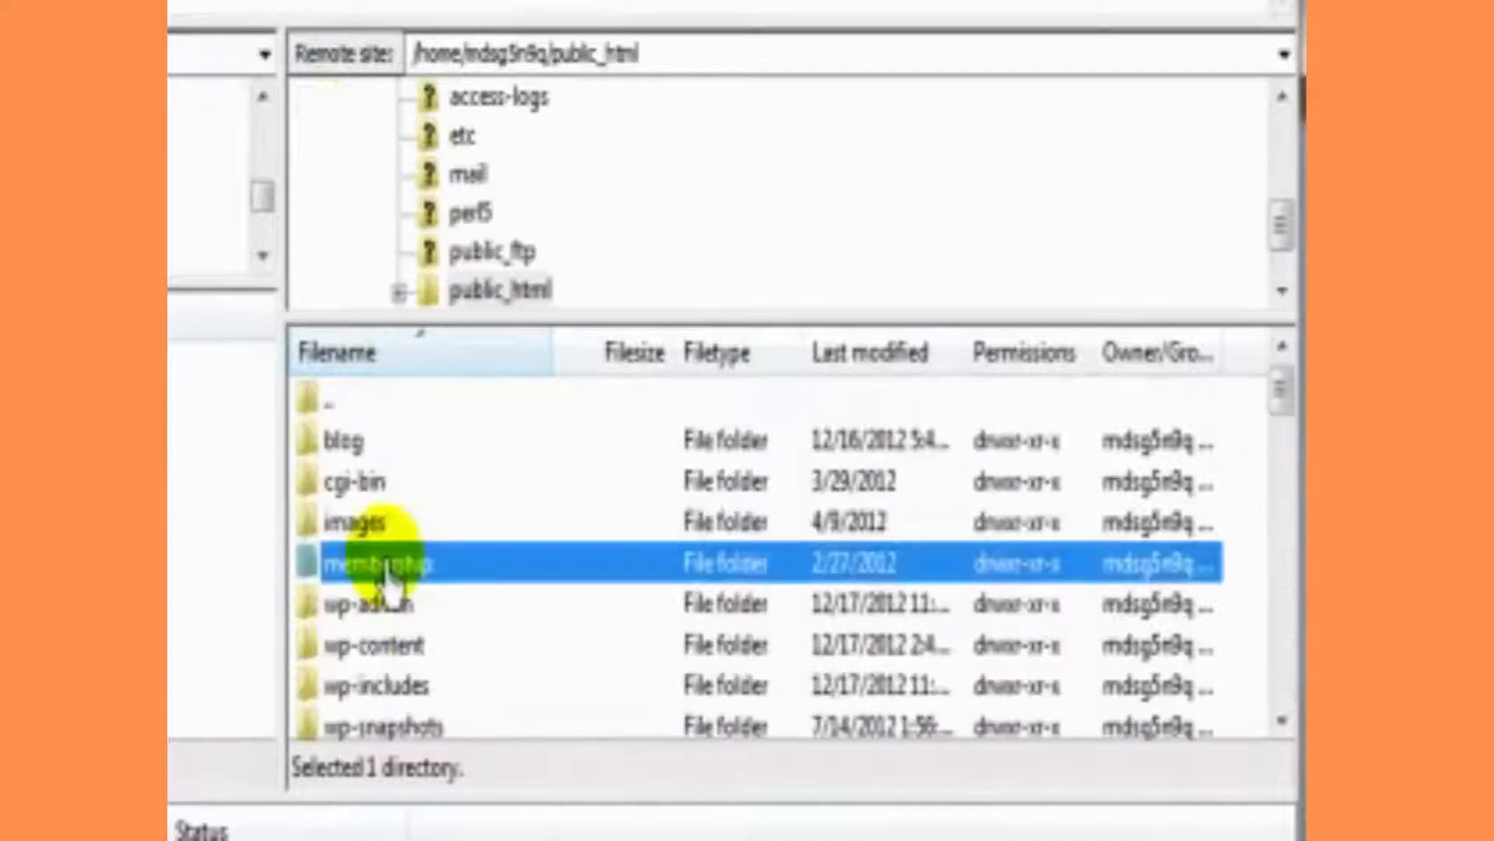
Uncheck Force showing hidden files from the Server menu for the remote site
{"action": "scroll", "scroll_direction": "down", "scroll_amount": 3}
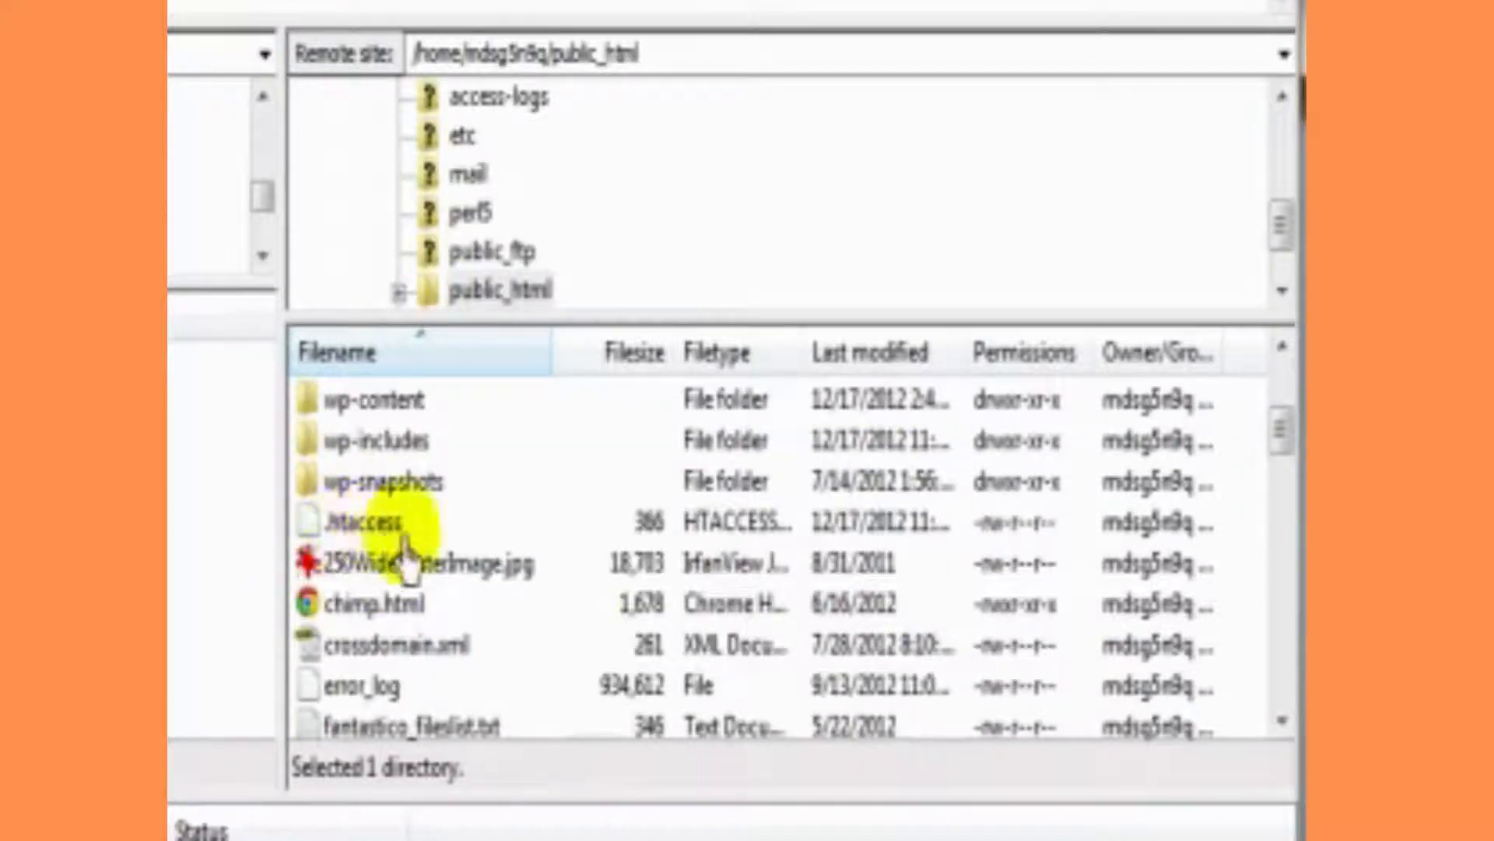
{"action": "scroll", "scroll_direction": "down", "scroll_amount": 3}
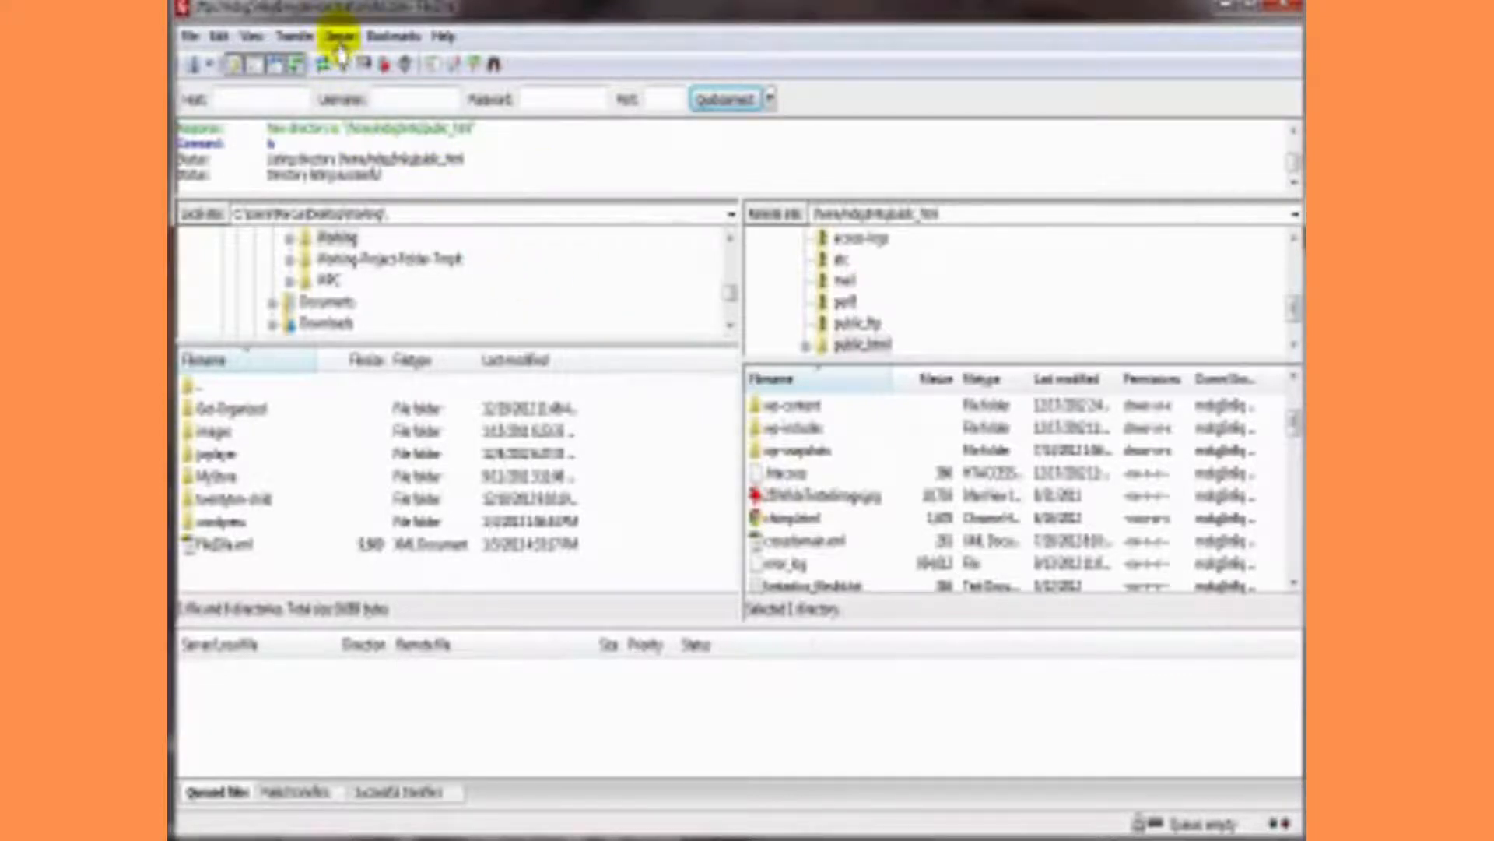
{"action": "left_click", "coordinate": [337, 36]}
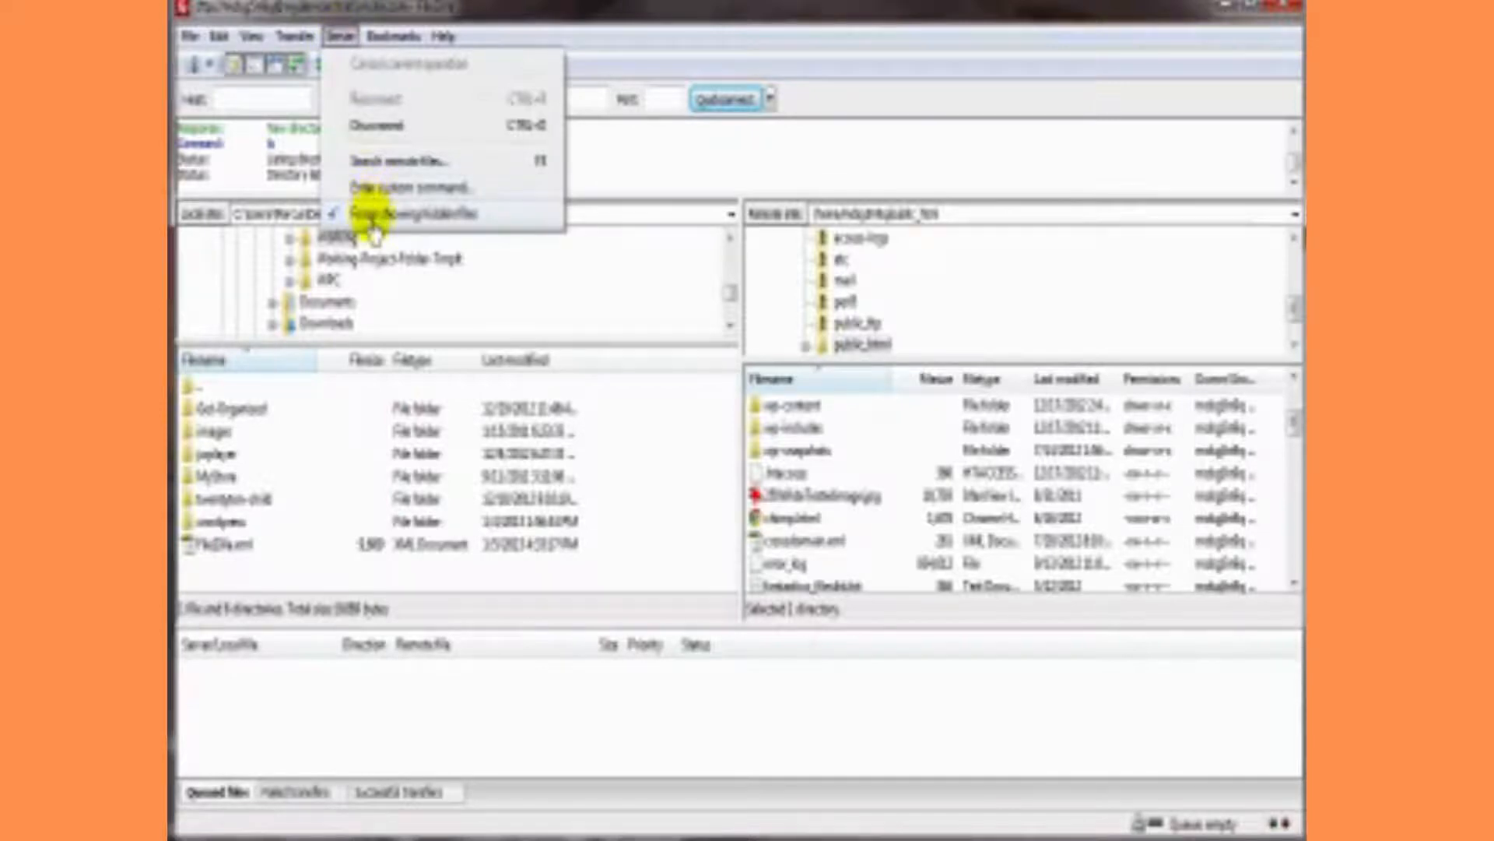
{"action": "left_click", "coordinate": [252, 36]}
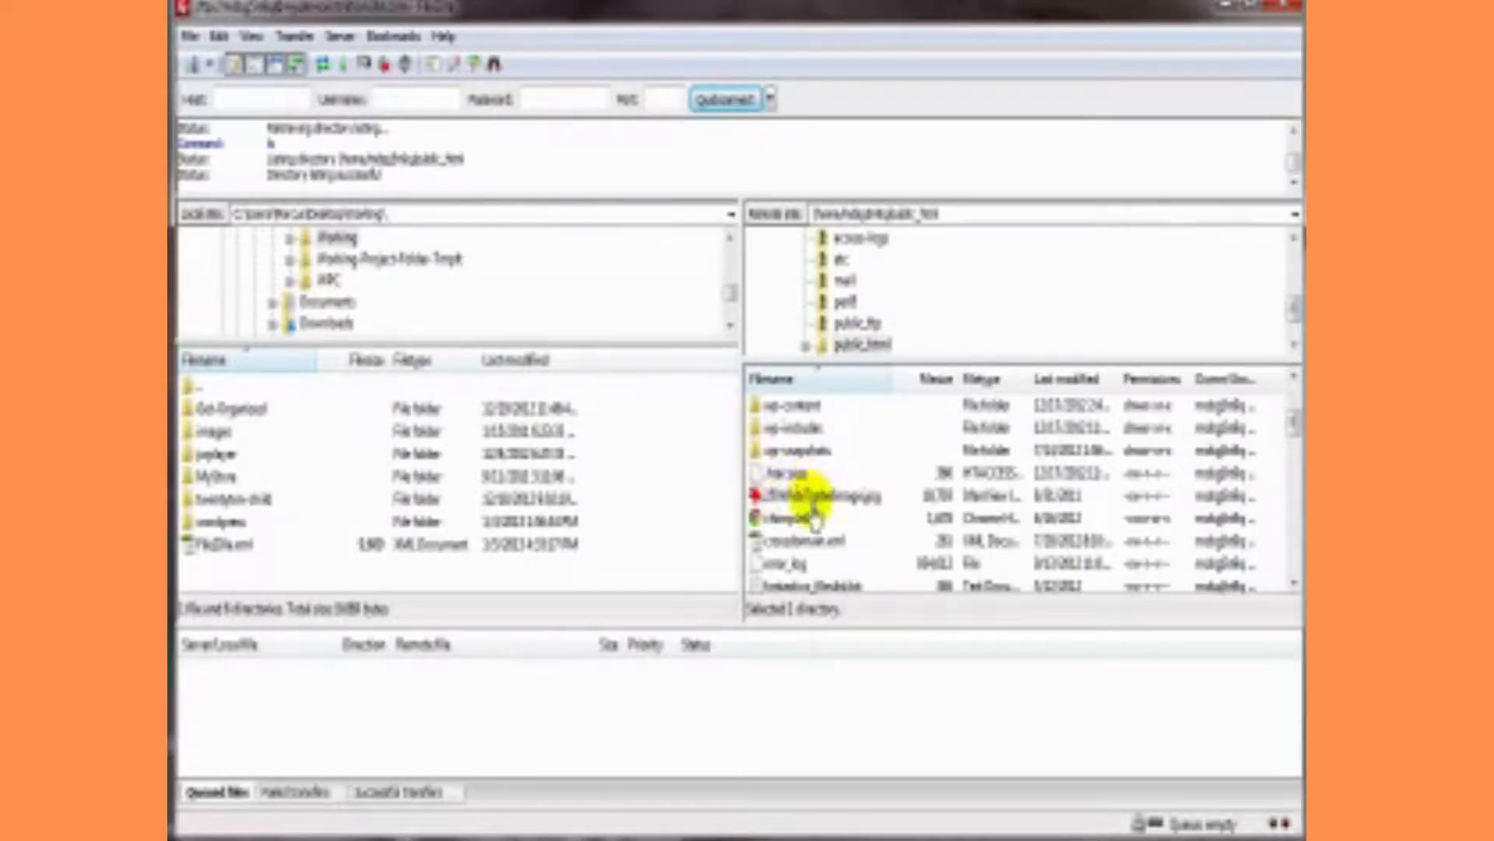
Re-enable Force showing hidden files via the Server menu and acknowledge the notice dialog
{"action": "left_click", "coordinate": [339, 35]}
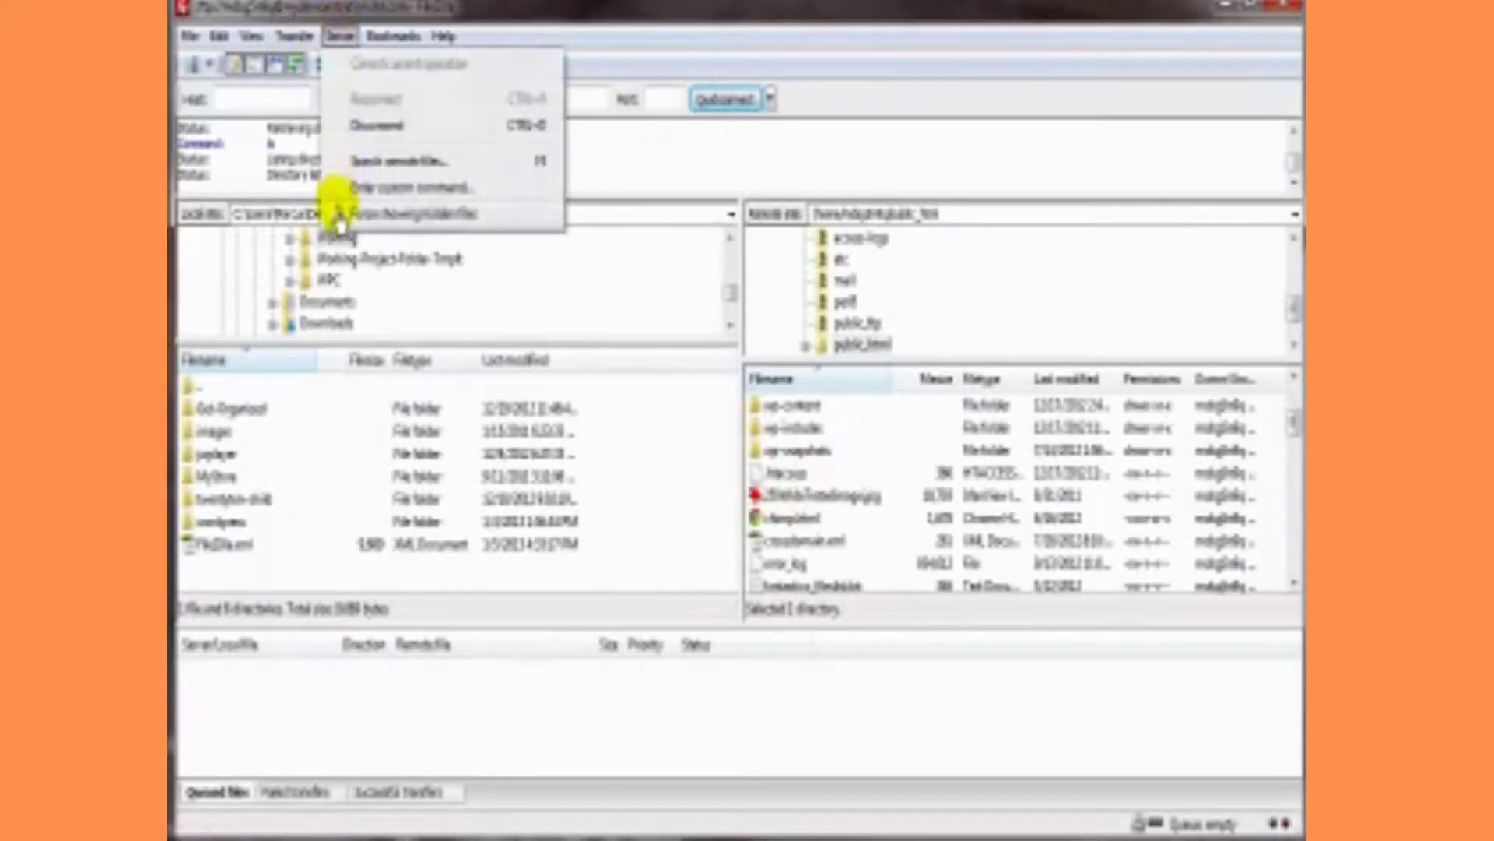
{"action": "left_click", "coordinate": [427, 213]}
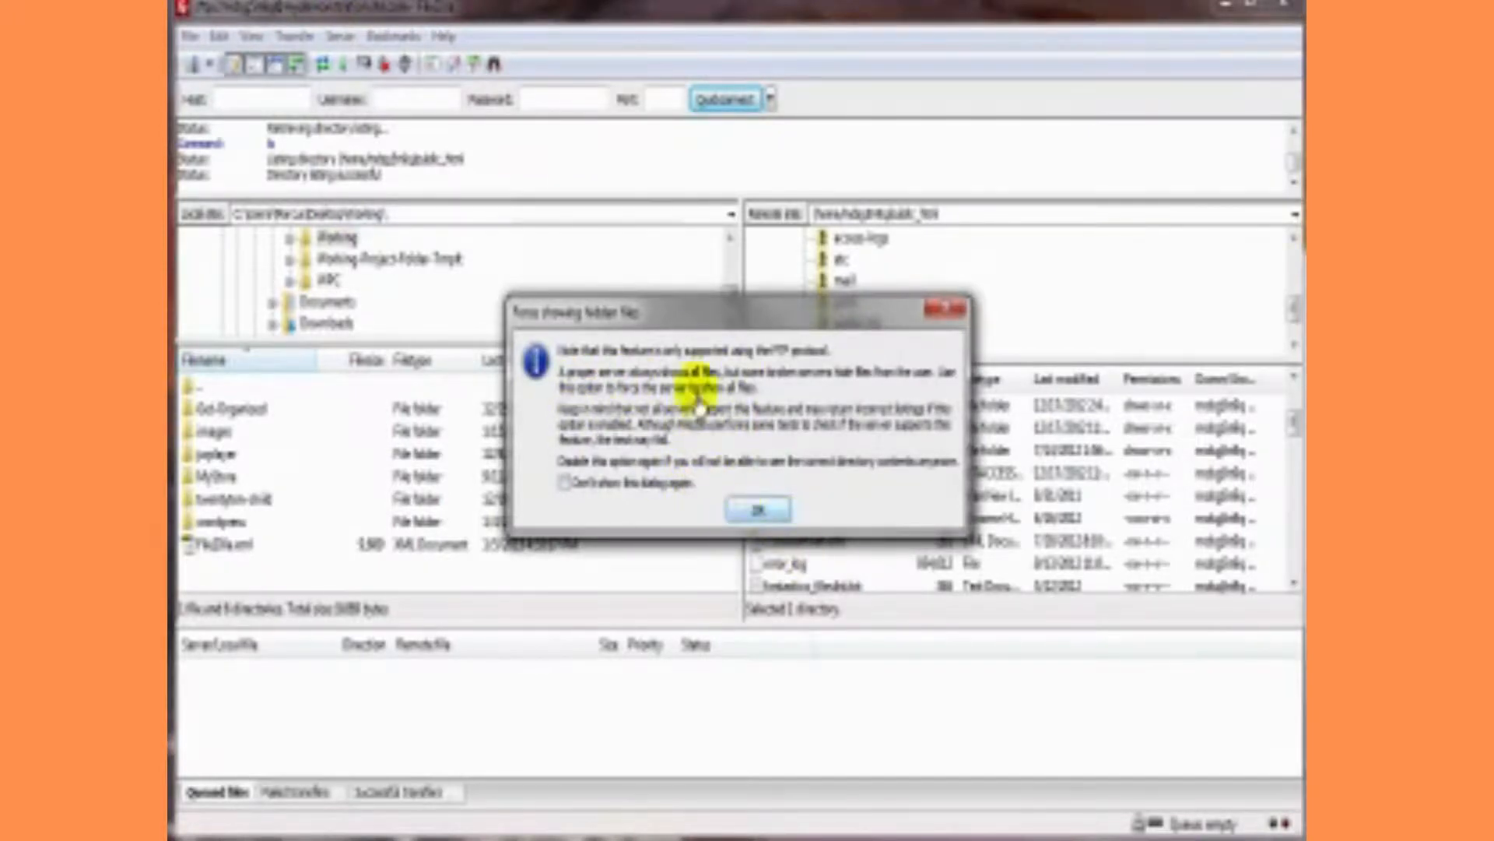
{"action": "left_click", "coordinate": [757, 509]}
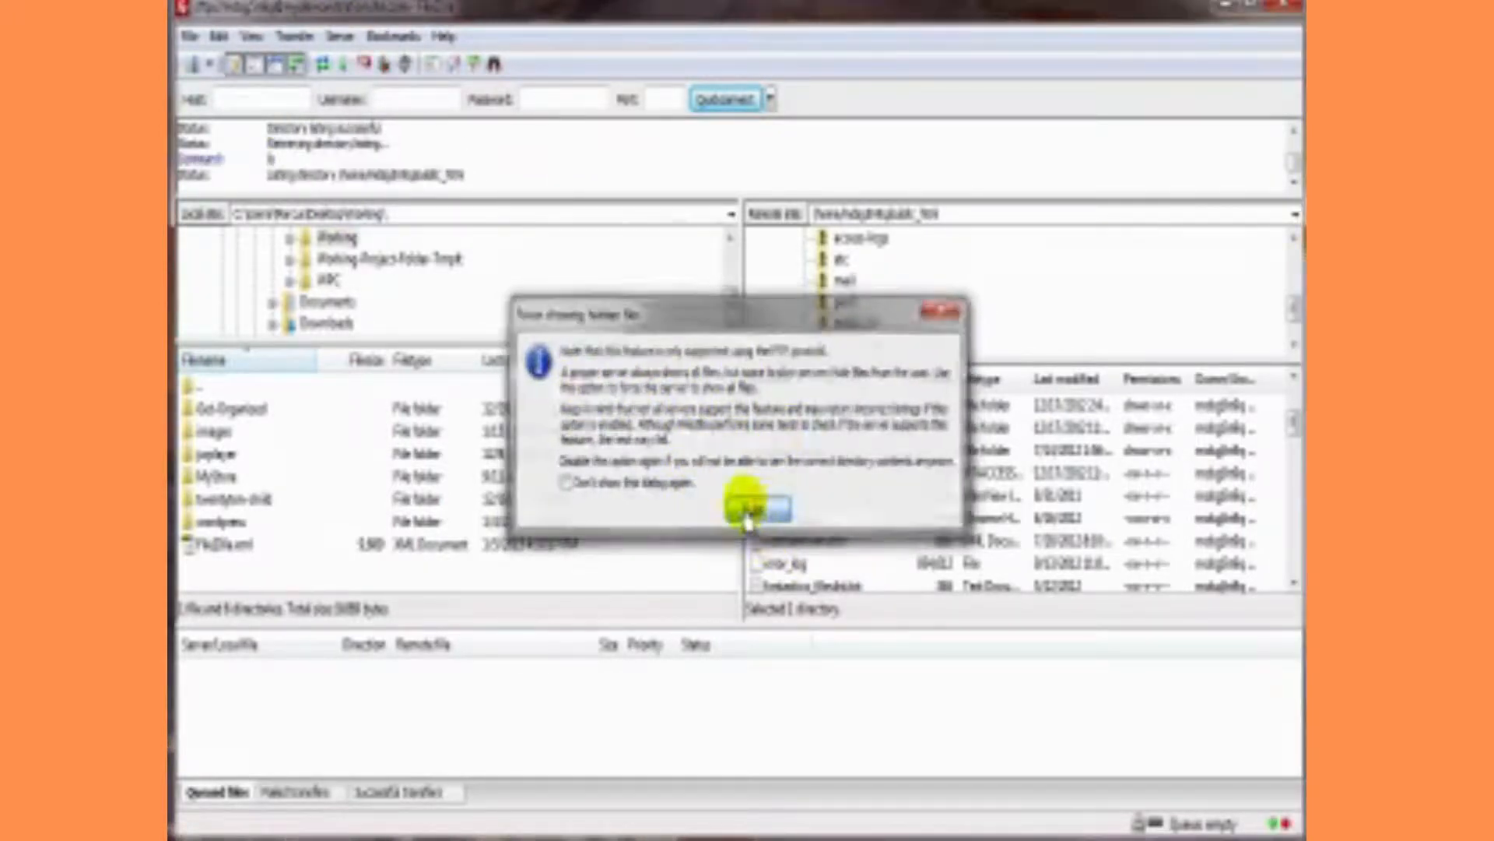
{"action": "left_click", "coordinate": [753, 512]}
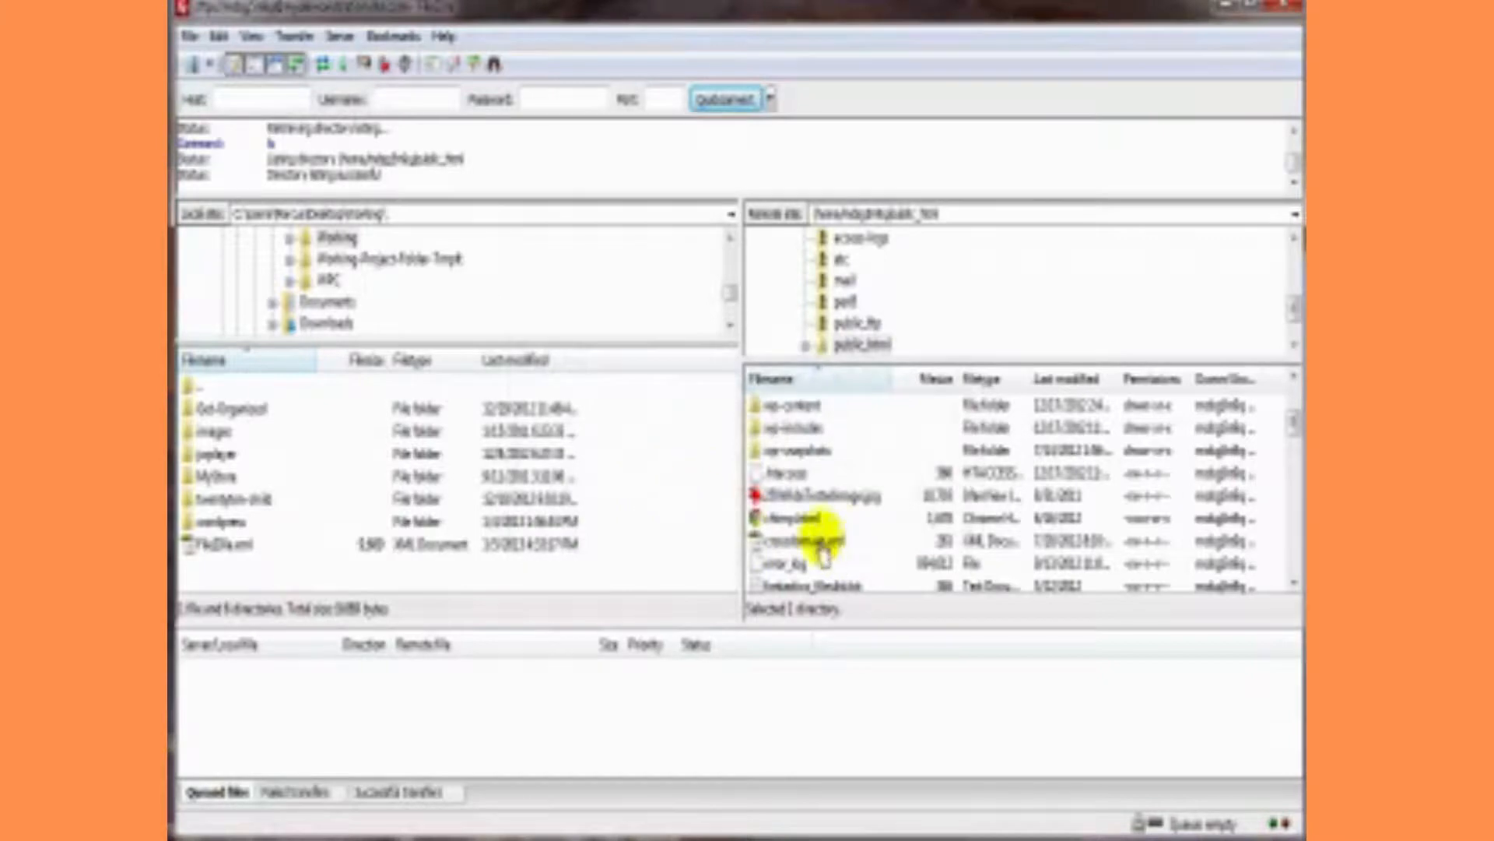